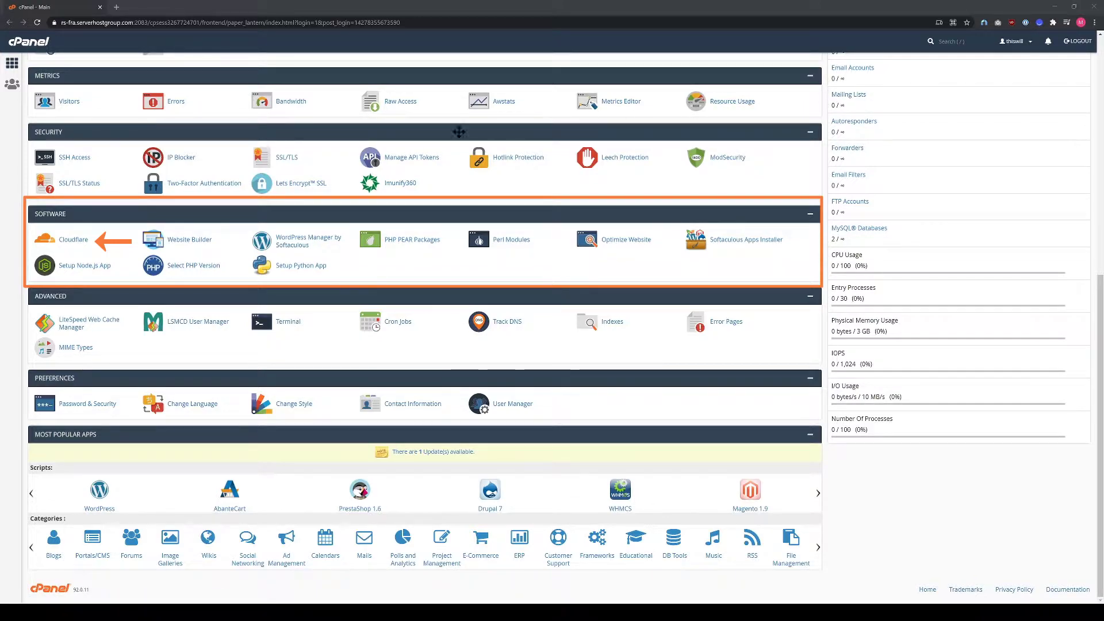
- Launch the Cloudflare plugin from cPanel Software and bring up the free account sign-up form
left_click(74, 239)
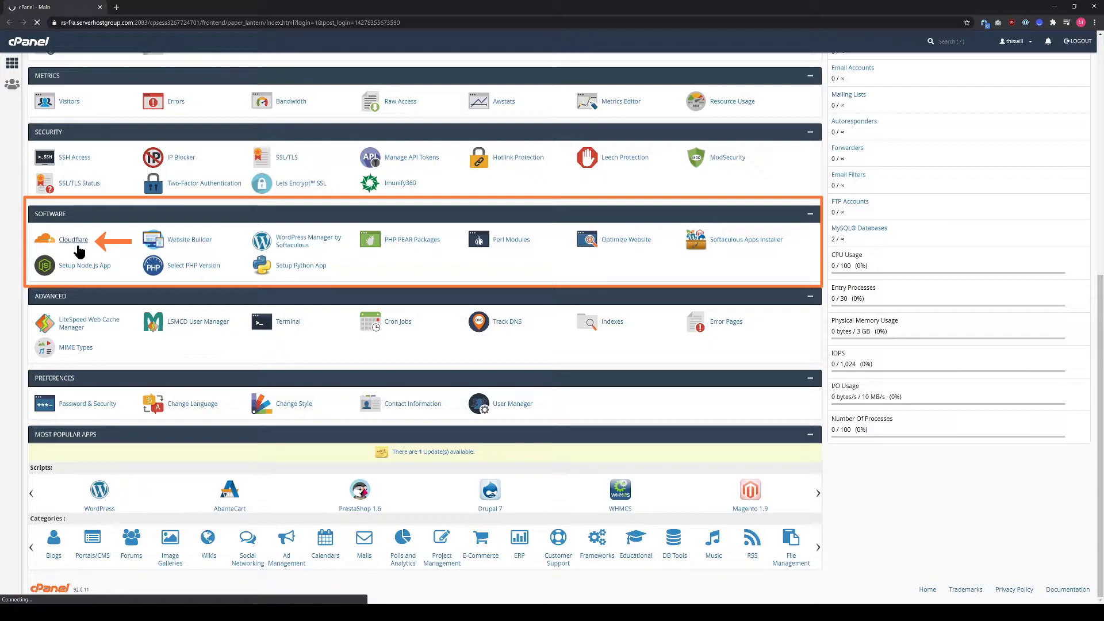
left_click(73, 239)
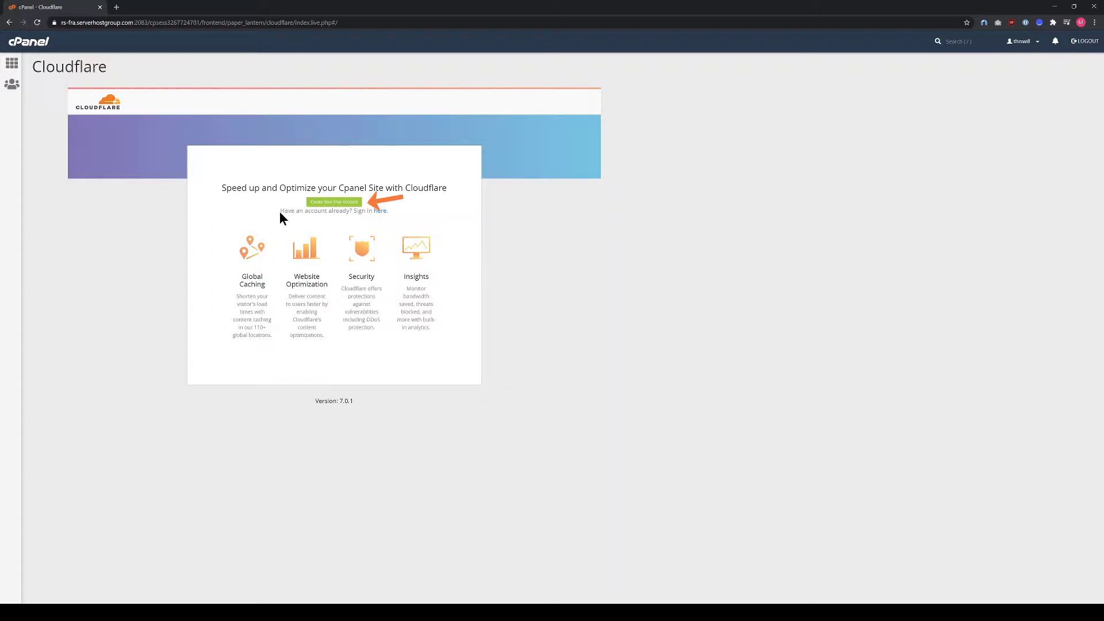
left_click(333, 202)
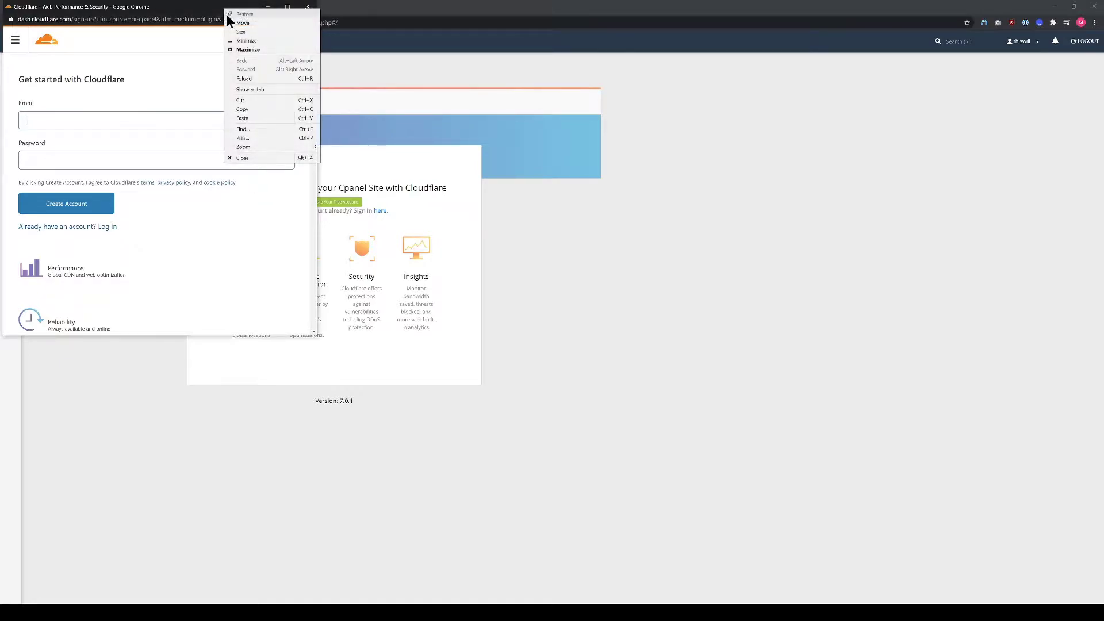
- Maximize the window and create a Cloudflare account with email and password
left_click(248, 50)
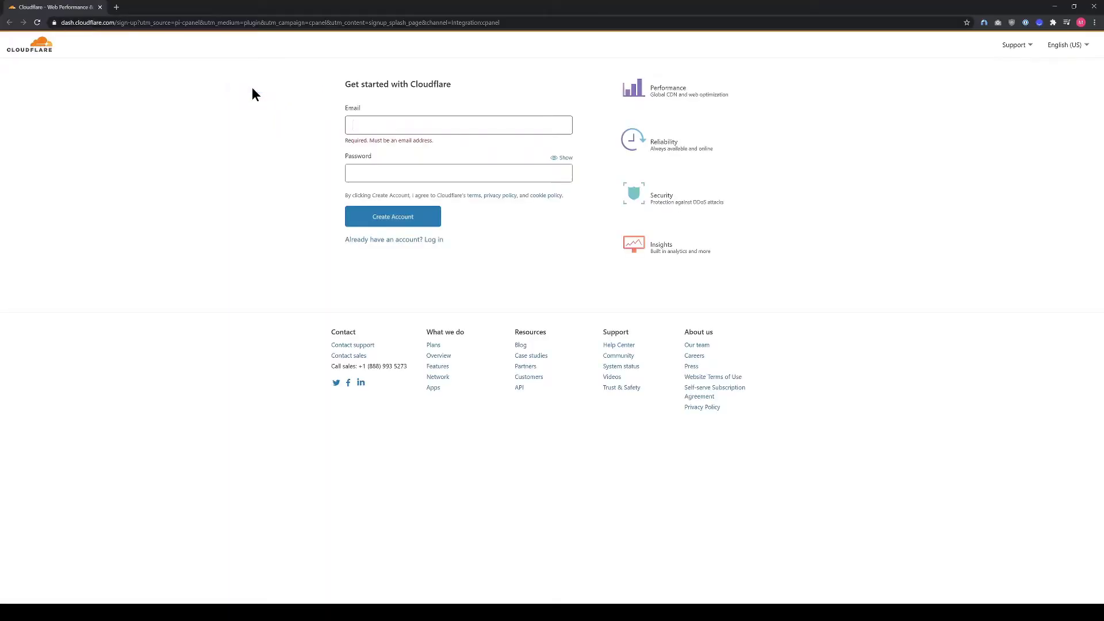
left_click(458, 125)
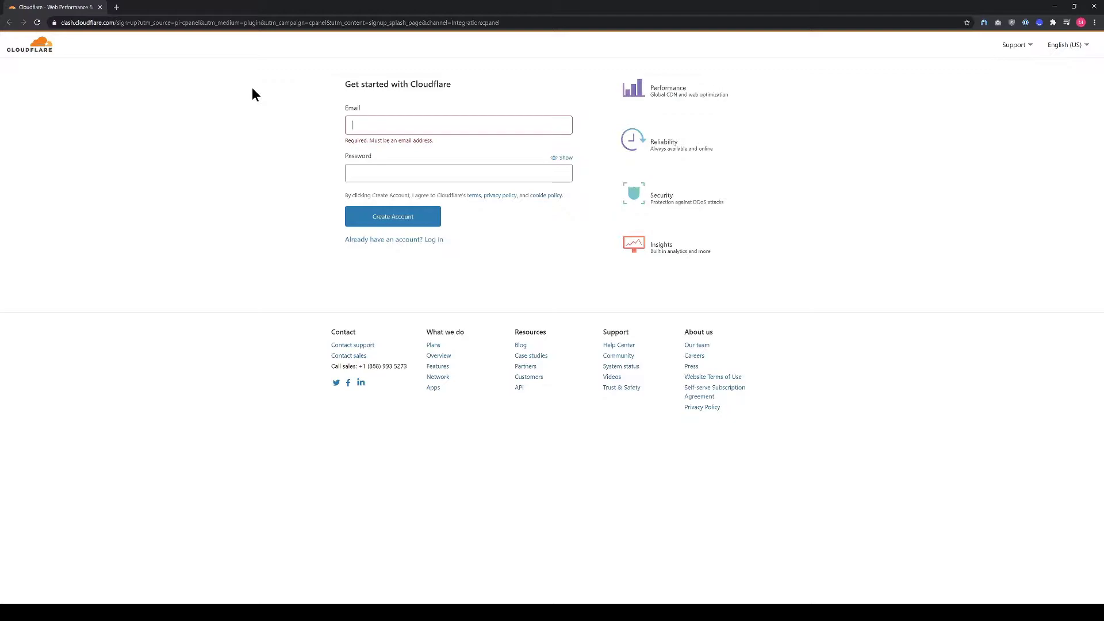
mouse_move(425, 212)
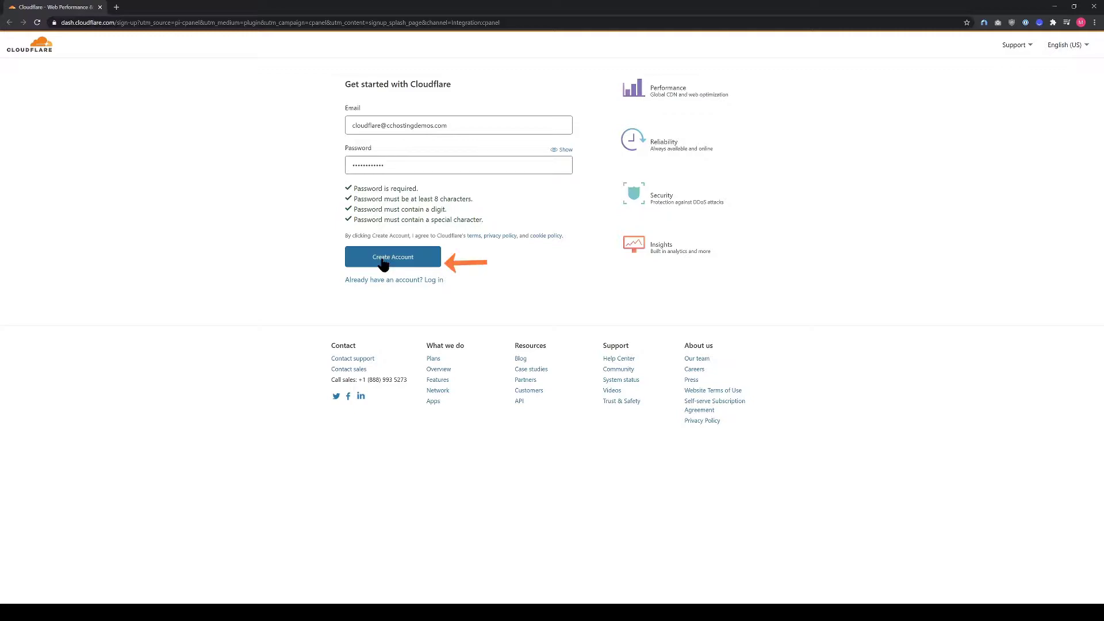
left_click(392, 257)
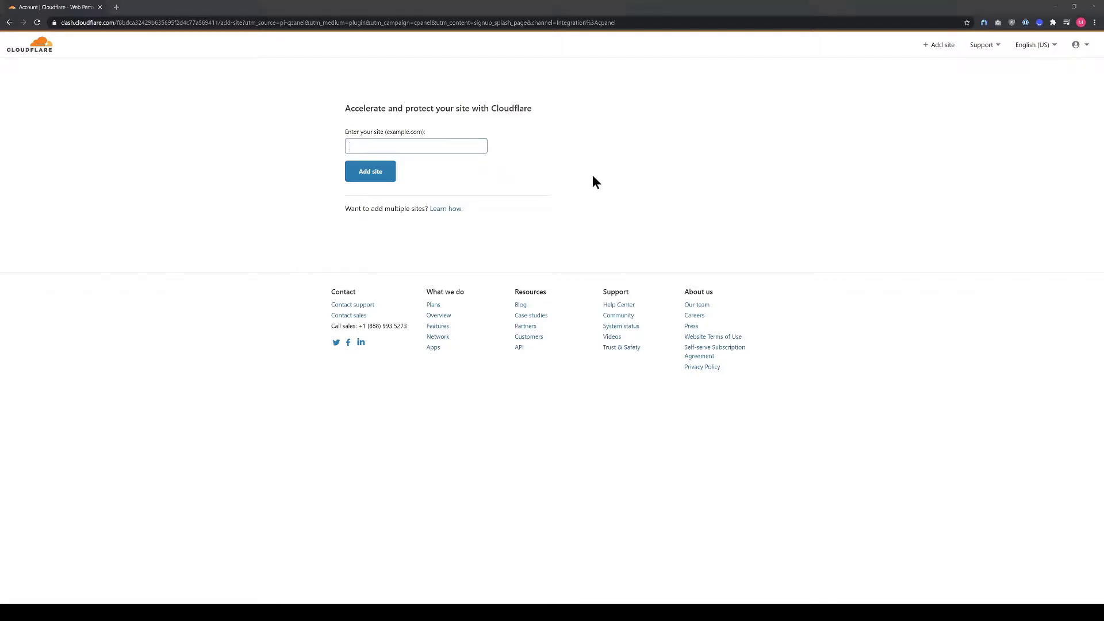
- Add the site thiswillbemyawesome.website on the Free plan
type("thiswillbemyawesome.website")
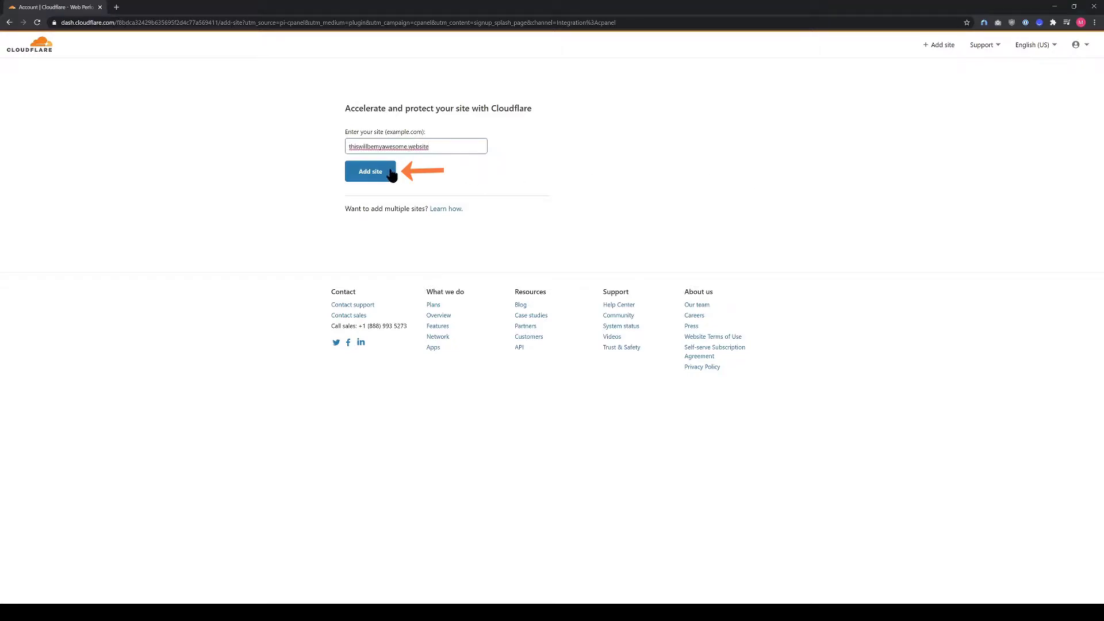
left_click(370, 172)
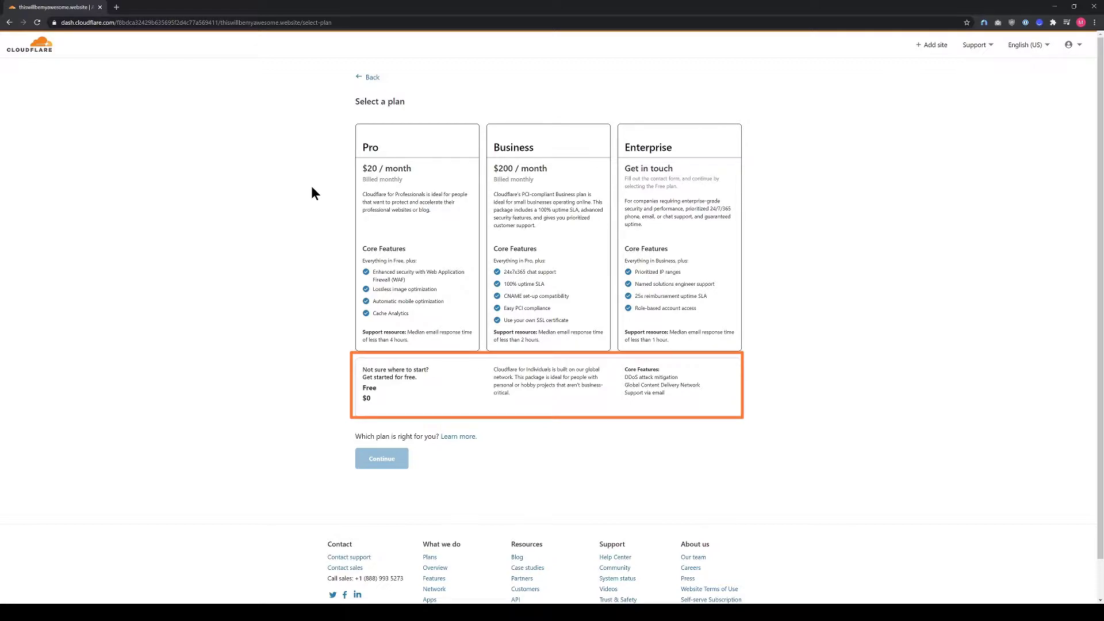
mouse_move(477, 398)
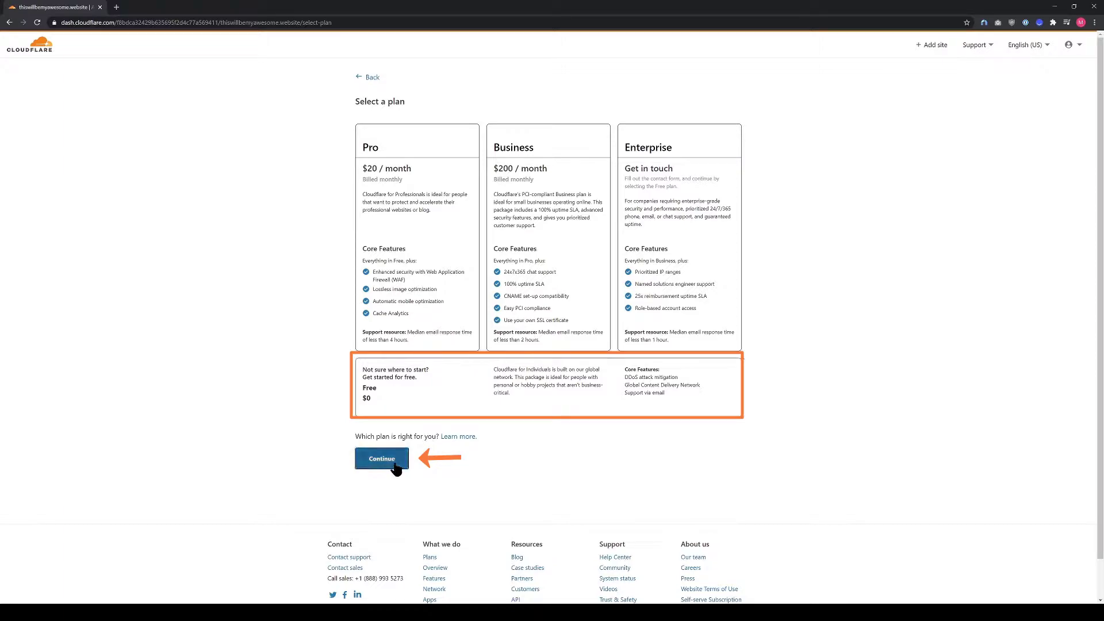
left_click(381, 458)
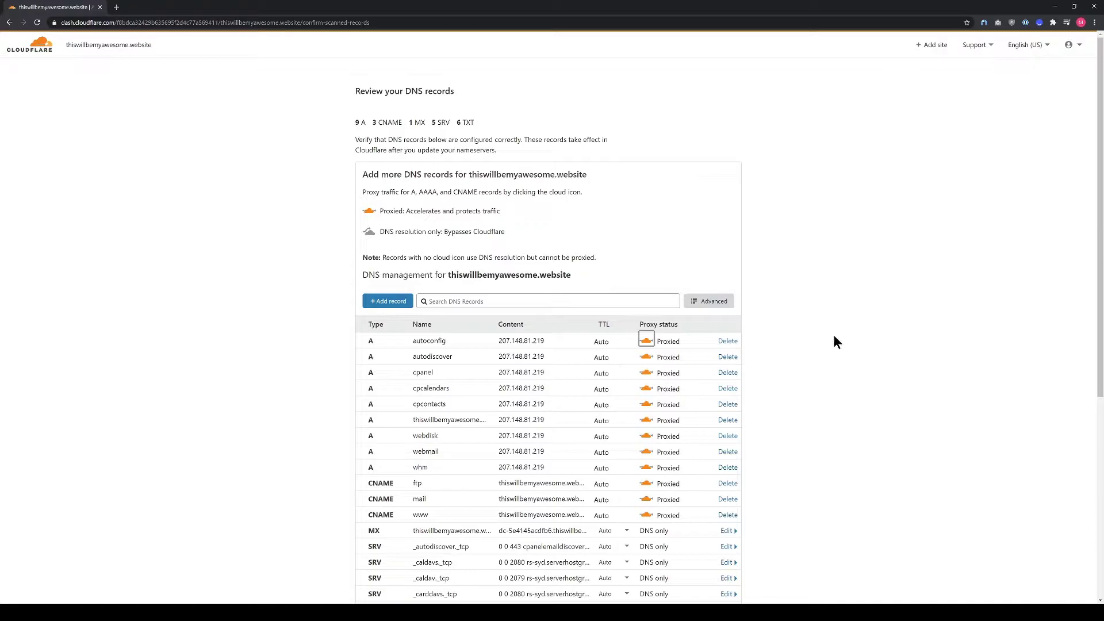
- Accept the scanned DNS records for thiswillbemyawesome.website and continue to nameserver instructions
scroll("down", 3)
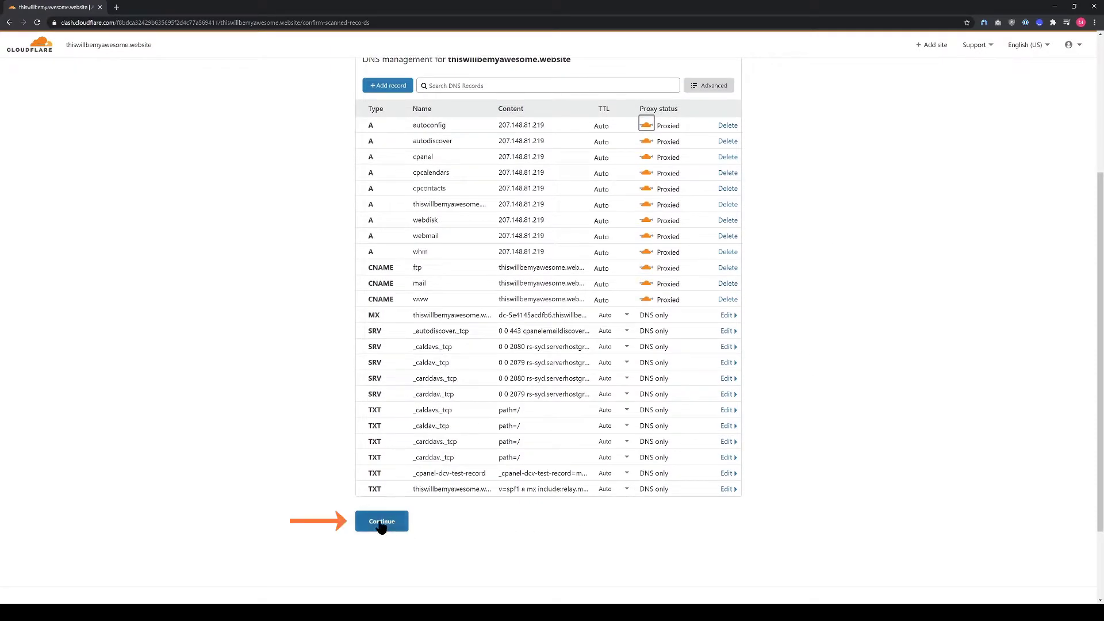
left_click(382, 520)
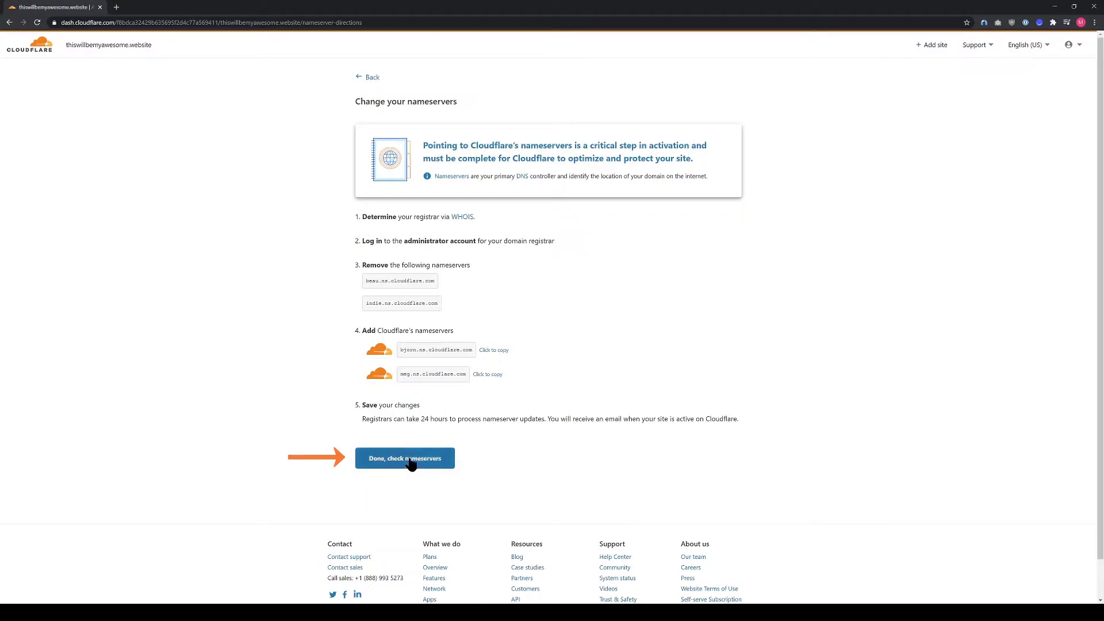
- Confirm the nameservers were changed with Done, check nameservers
left_click(405, 458)
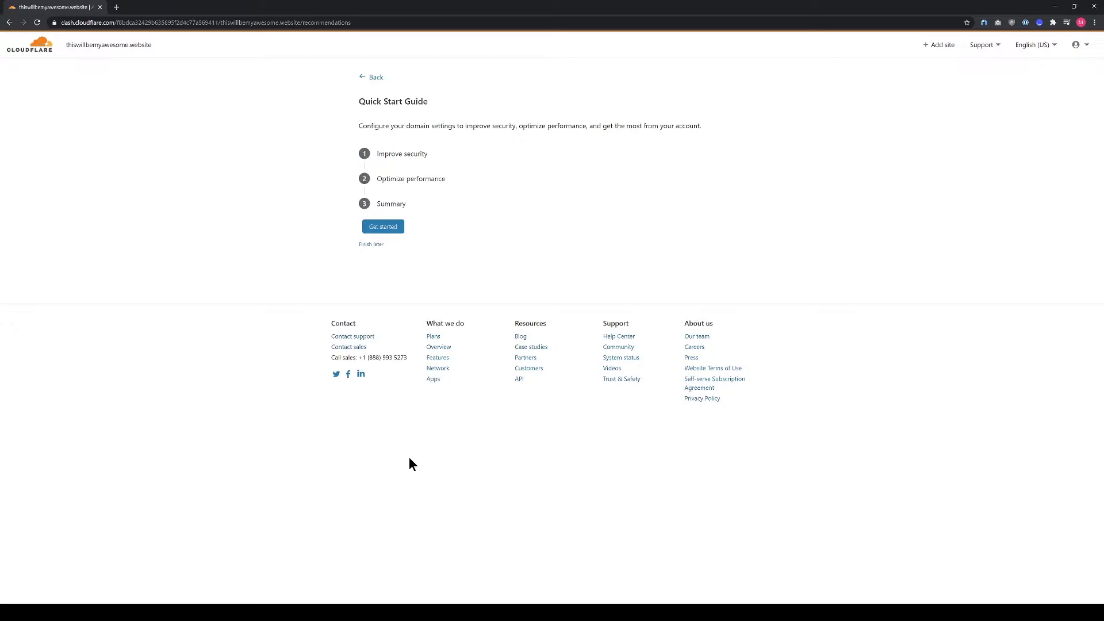
mouse_move(502, 413)
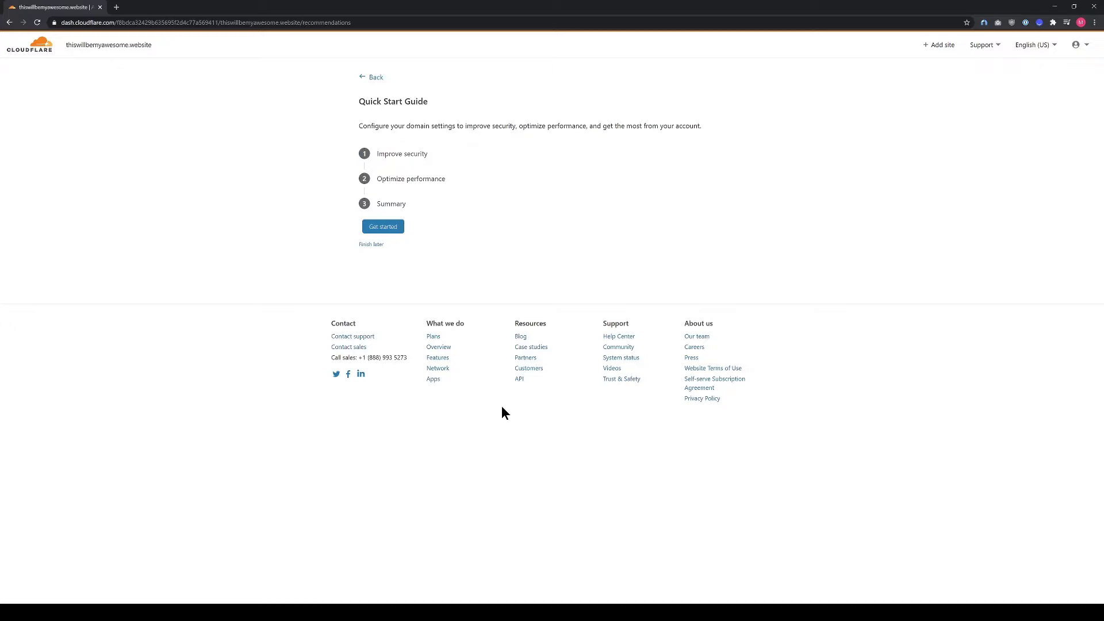
- Start the Quick Start Guide, save Automatic HTTPS Rewrites, and enable Always Use HTTPS
left_click(383, 226)
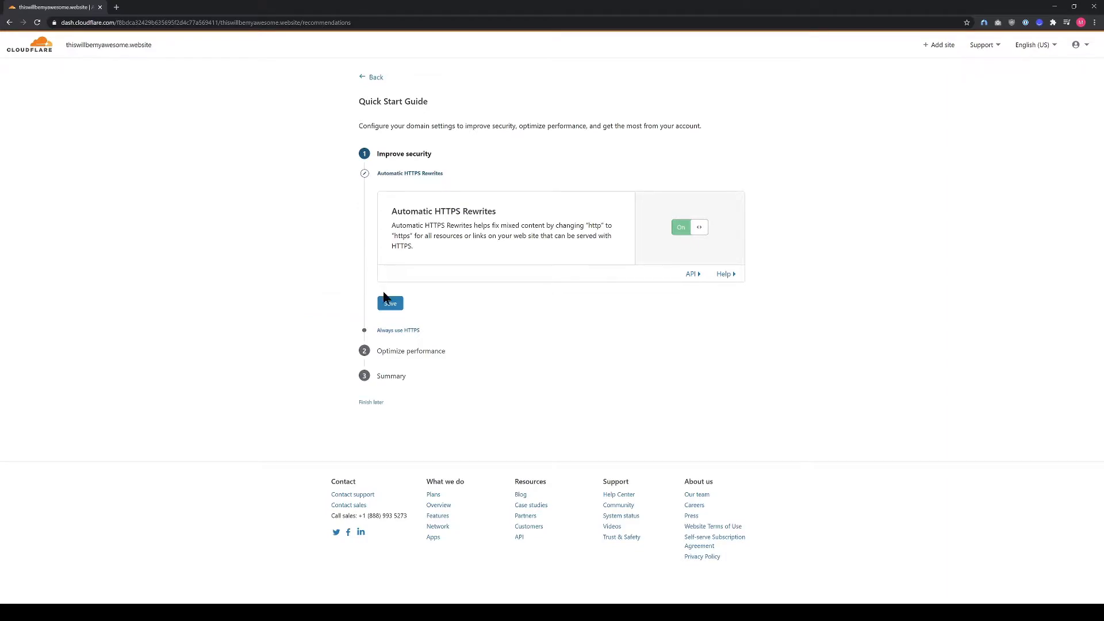
left_click(389, 303)
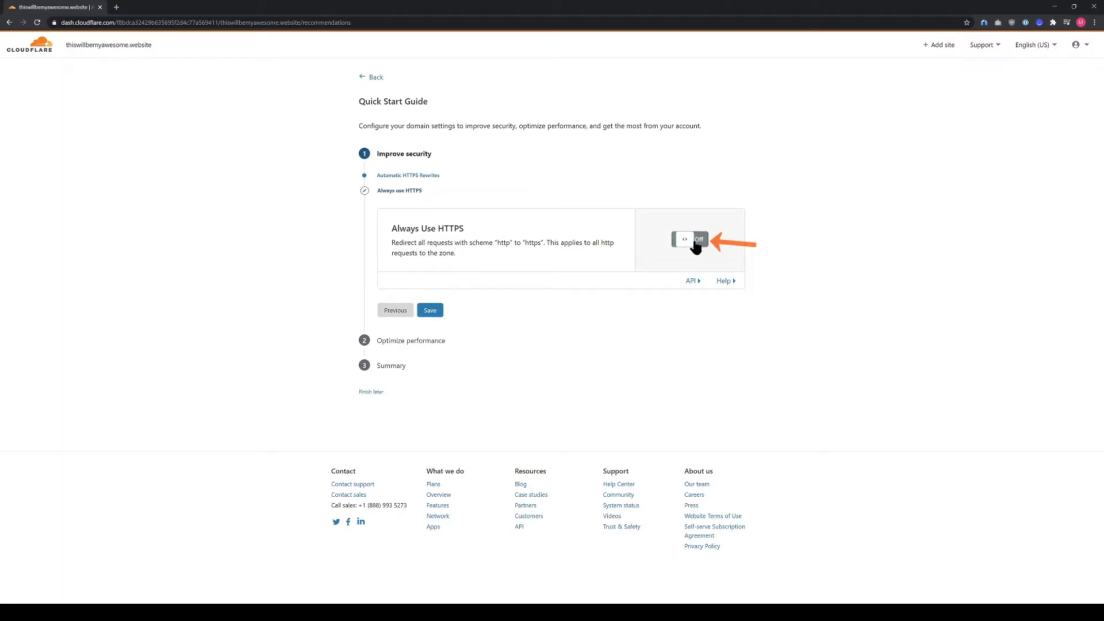
left_click(690, 240)
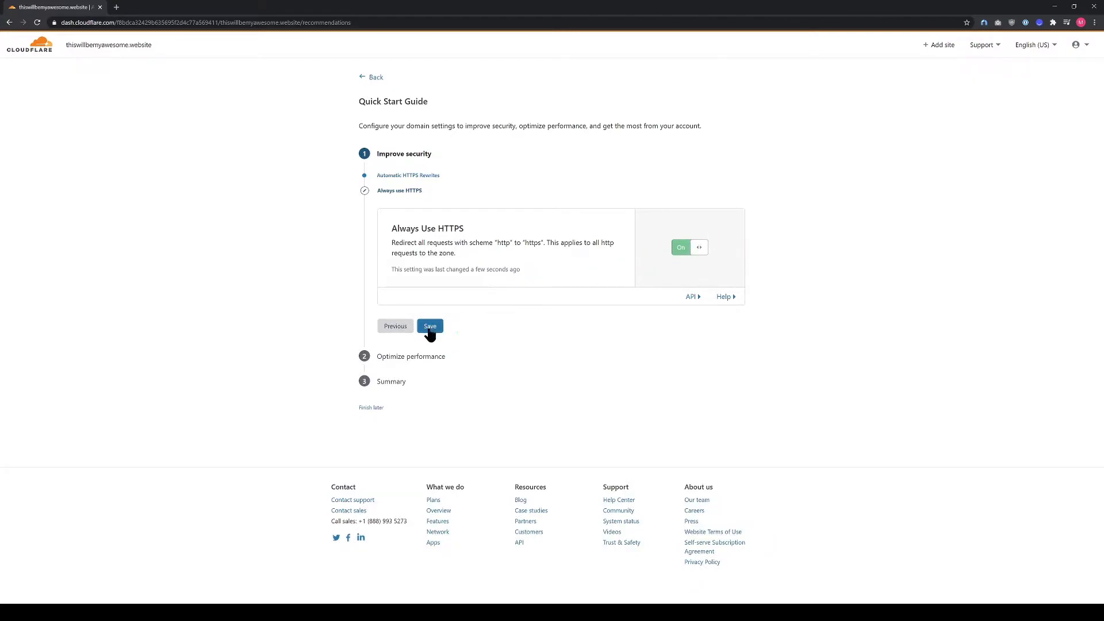
left_click(430, 326)
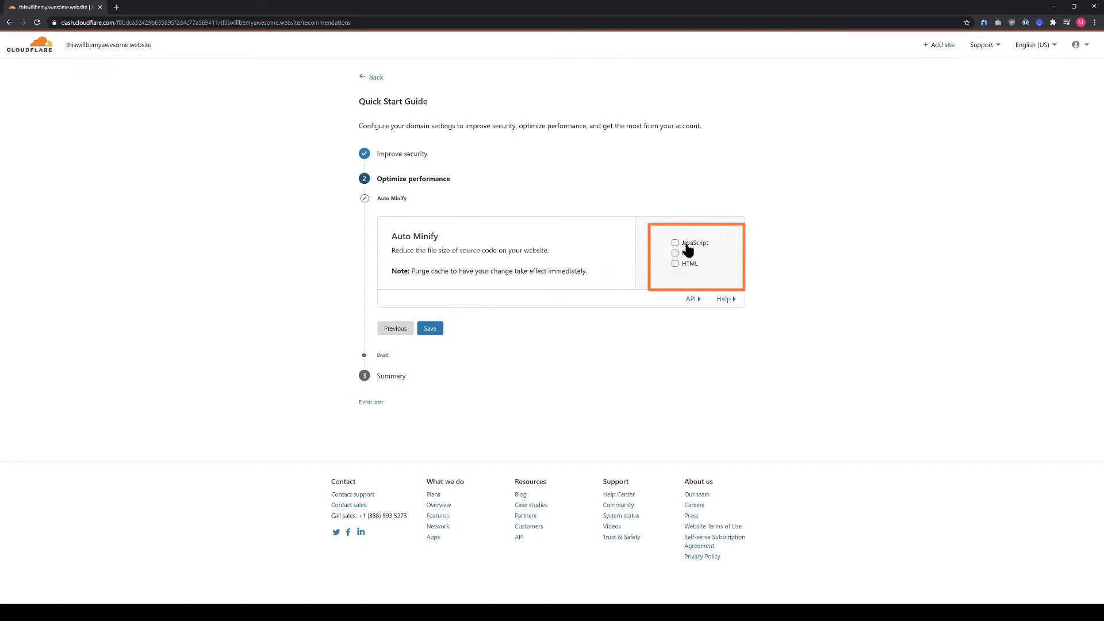
- Enable JavaScript and HTML Auto Minify, save, then save Brotli On
left_click(675, 242)
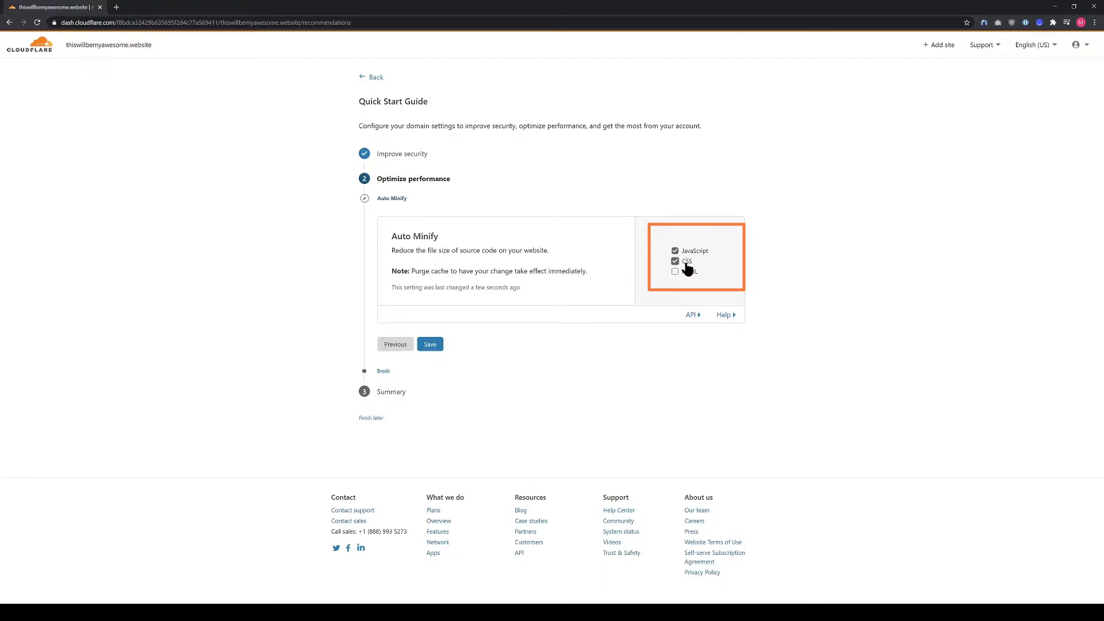
left_click(674, 272)
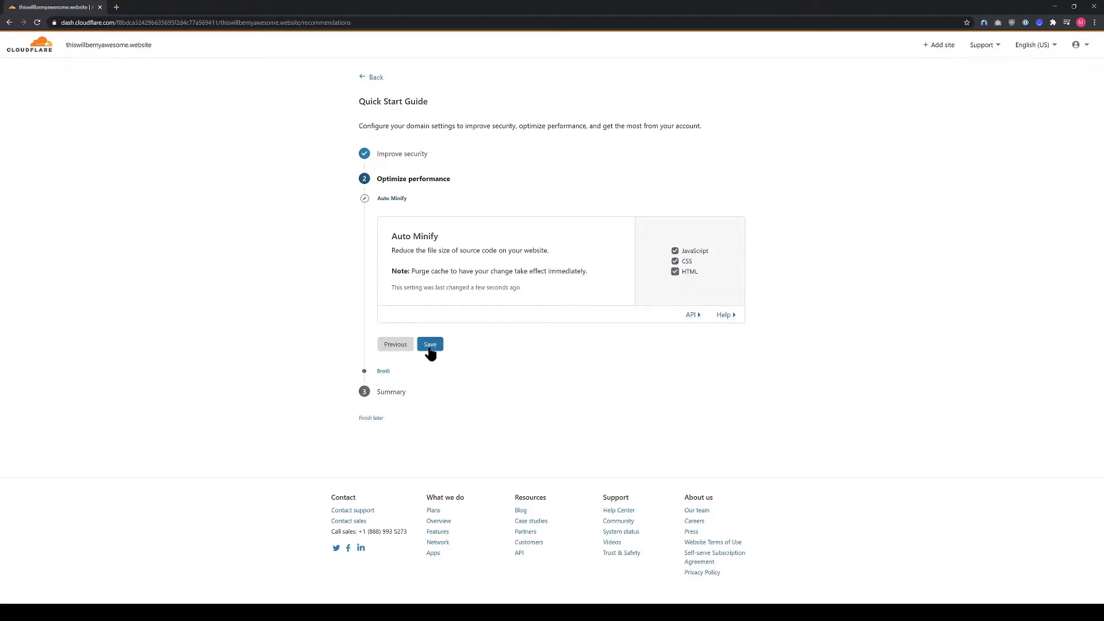
left_click(430, 344)
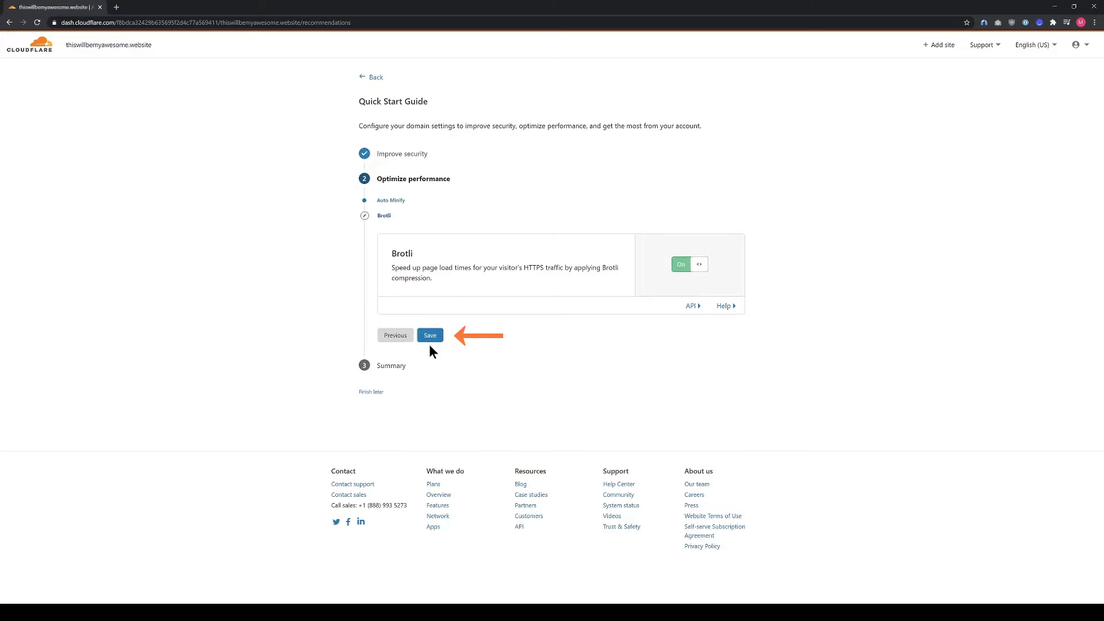
left_click(429, 335)
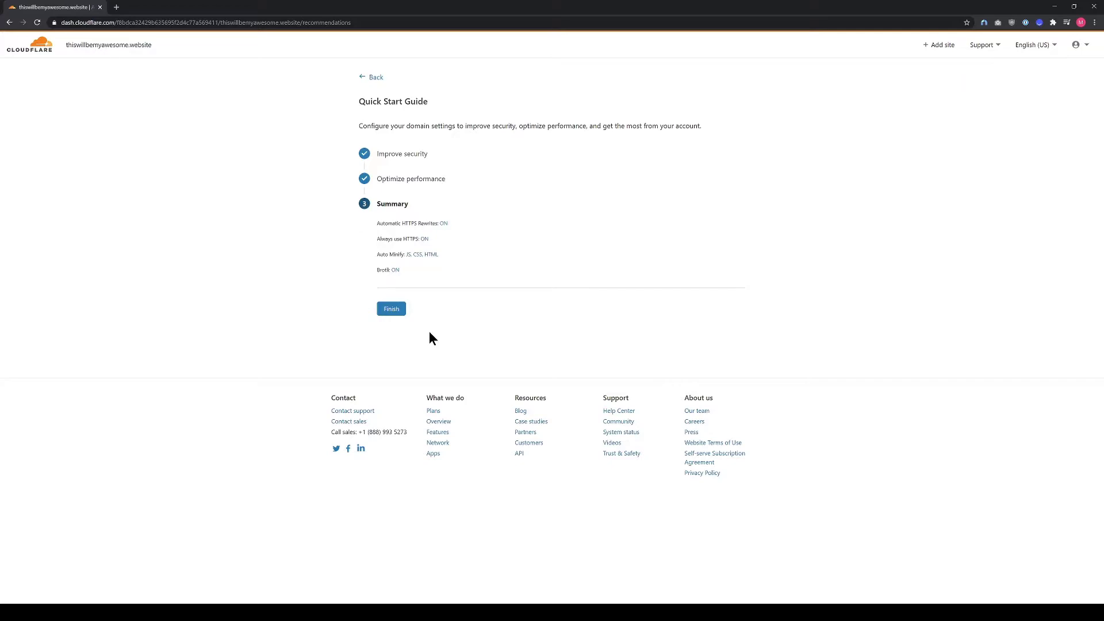
- Finish the Quick Start Guide from its summary page
left_click(391, 308)
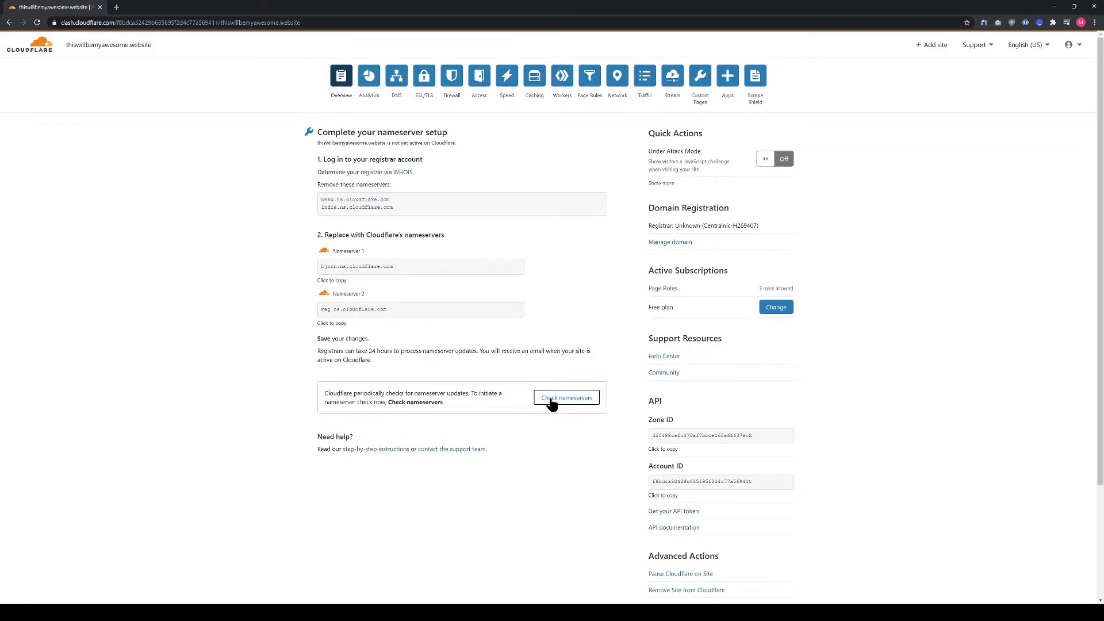
- Trigger a nameserver check for thiswillbemyawesome.website
left_click(566, 398)
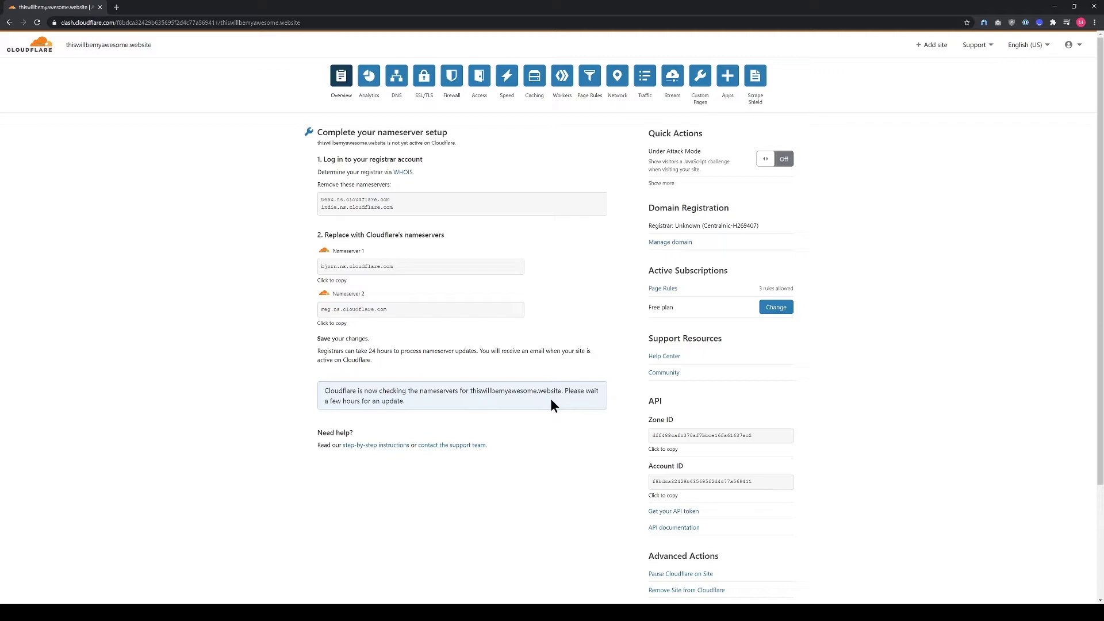
right_click(553, 406)
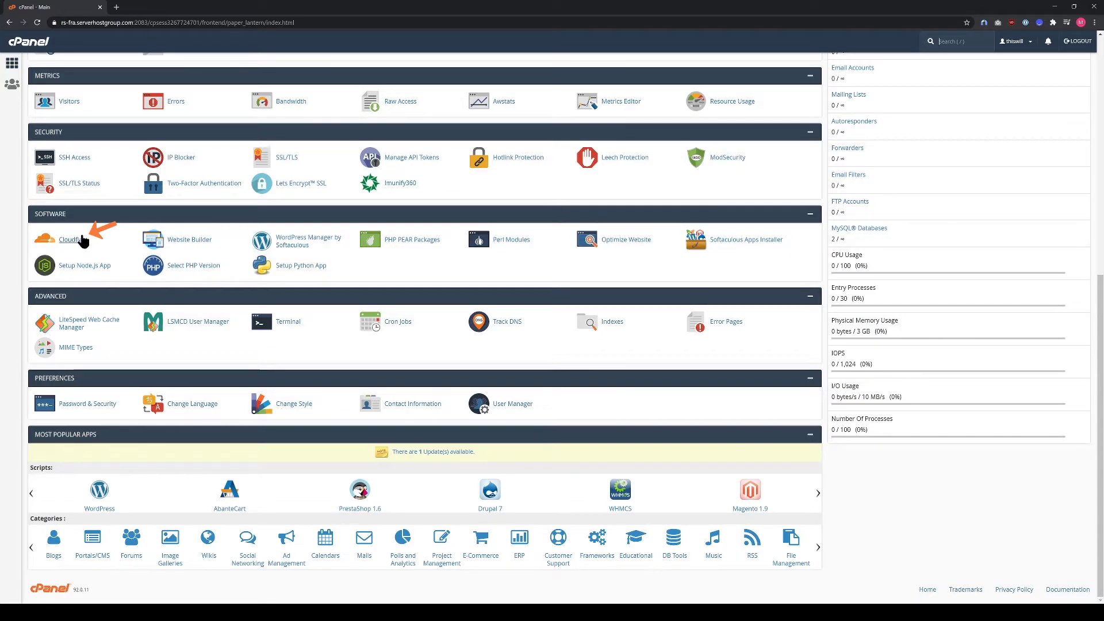
- Sign in to the Cloudflare account through the cPanel Cloudflare plugin
left_click(68, 239)
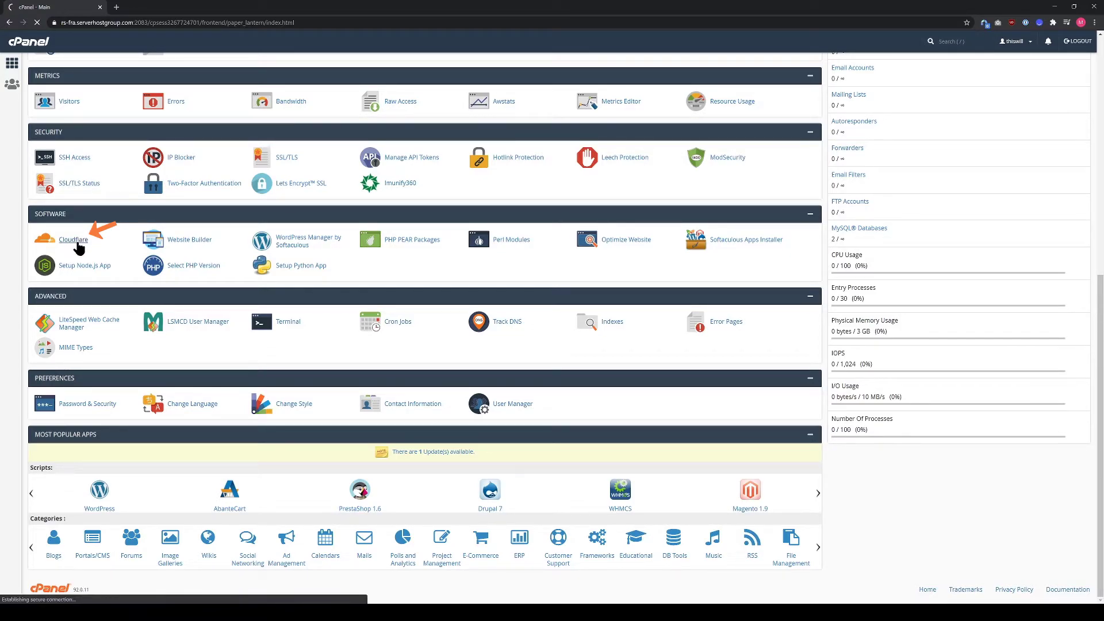
left_click(45, 239)
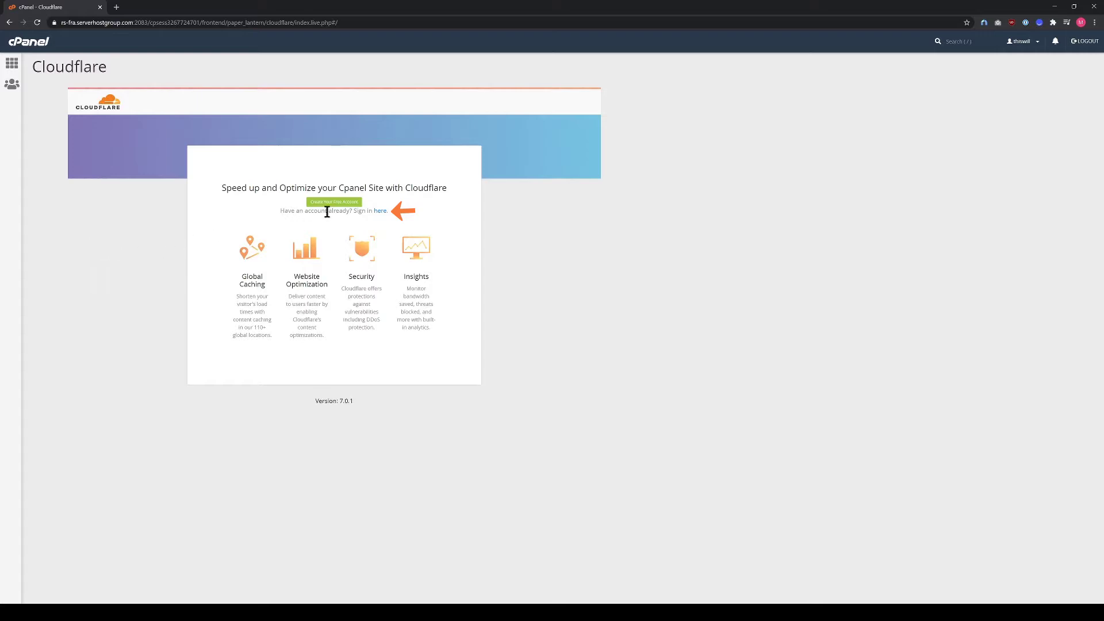
left_click(380, 210)
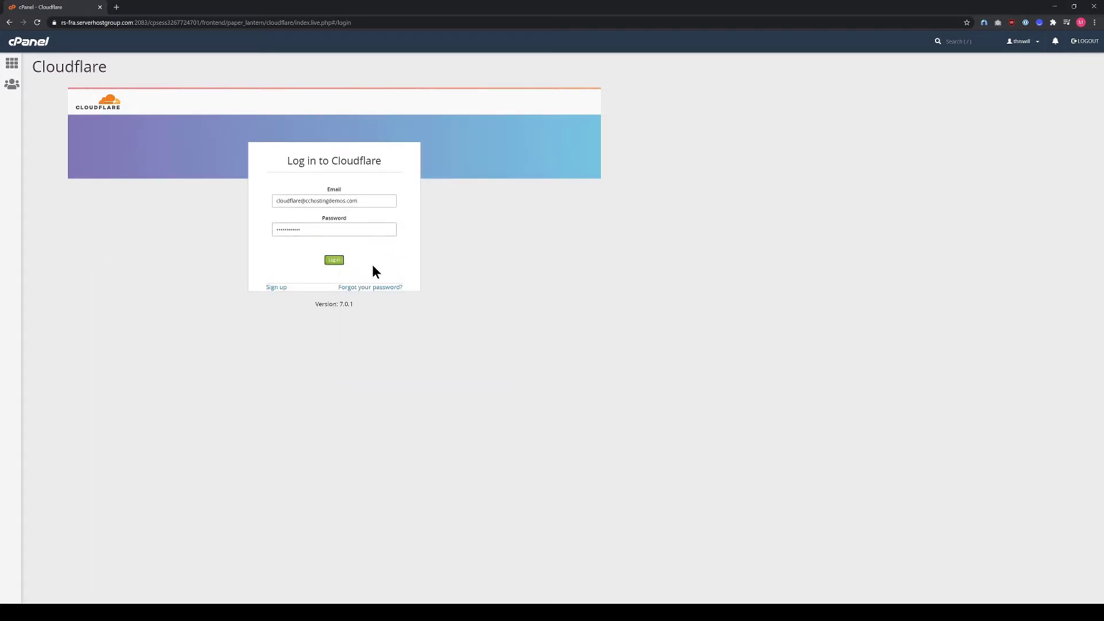
left_click(334, 260)
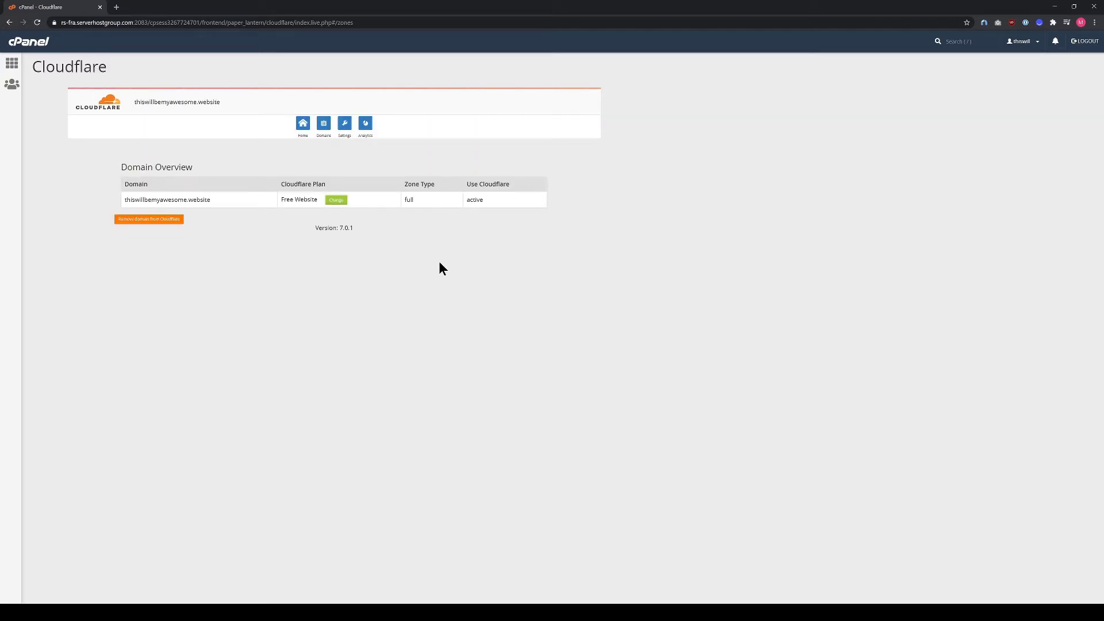
- Select thiswillbemyawesome.website and scroll its DNS records with Use Cloudflare toggles
left_click(323, 123)
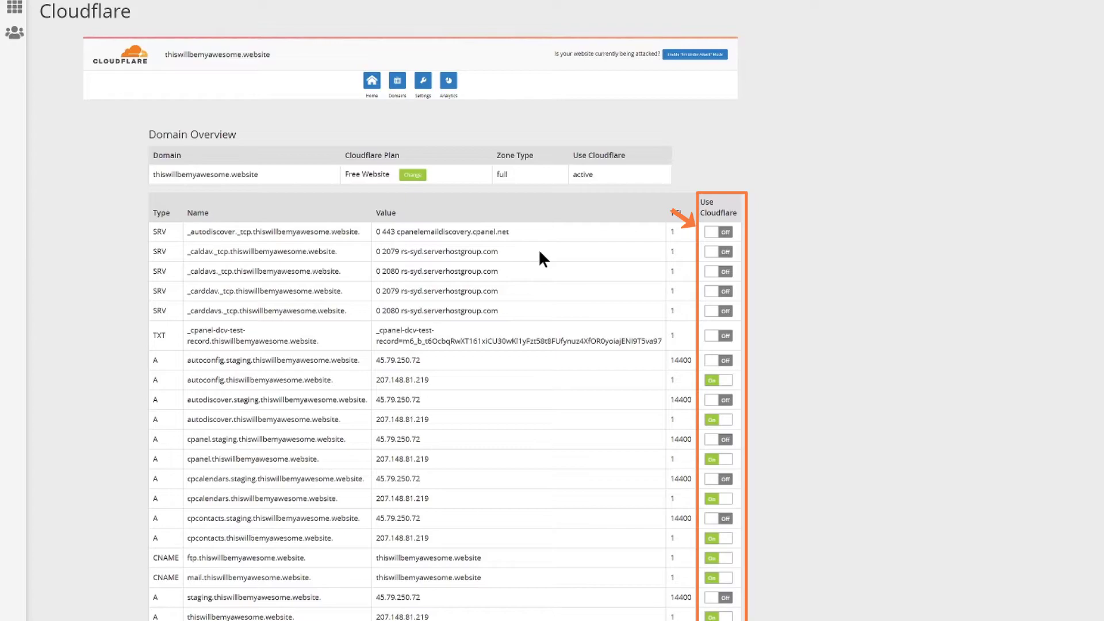
scroll("down", 3)
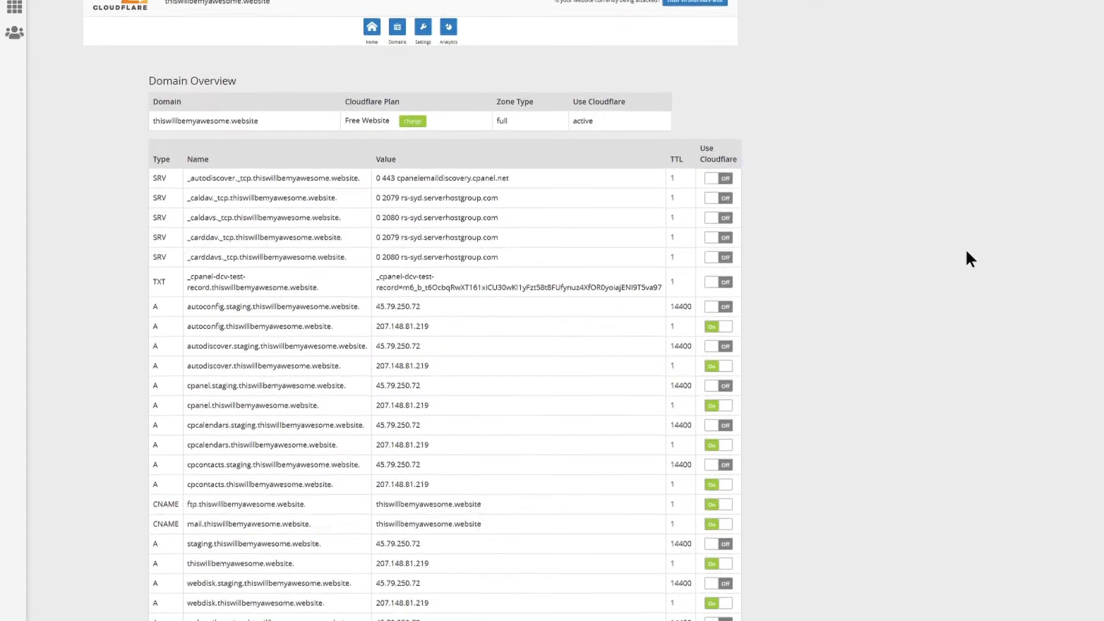
scroll("down", 3)
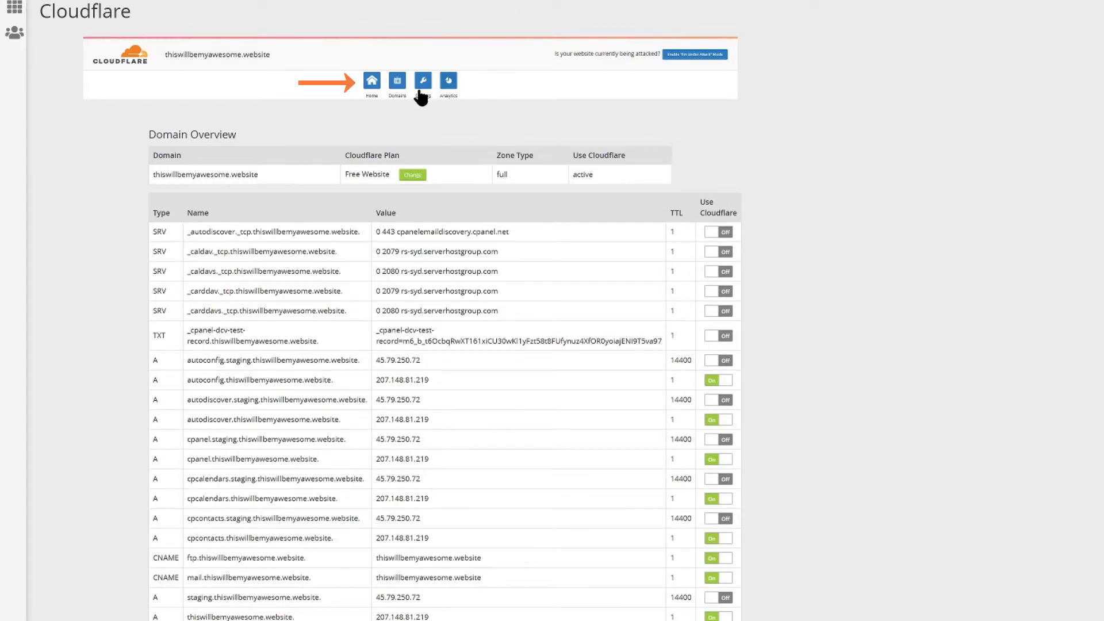
- View the plugin Home options (Always Online, IPv6, caching, Railgun, purge), then open Settings
left_click(371, 80)
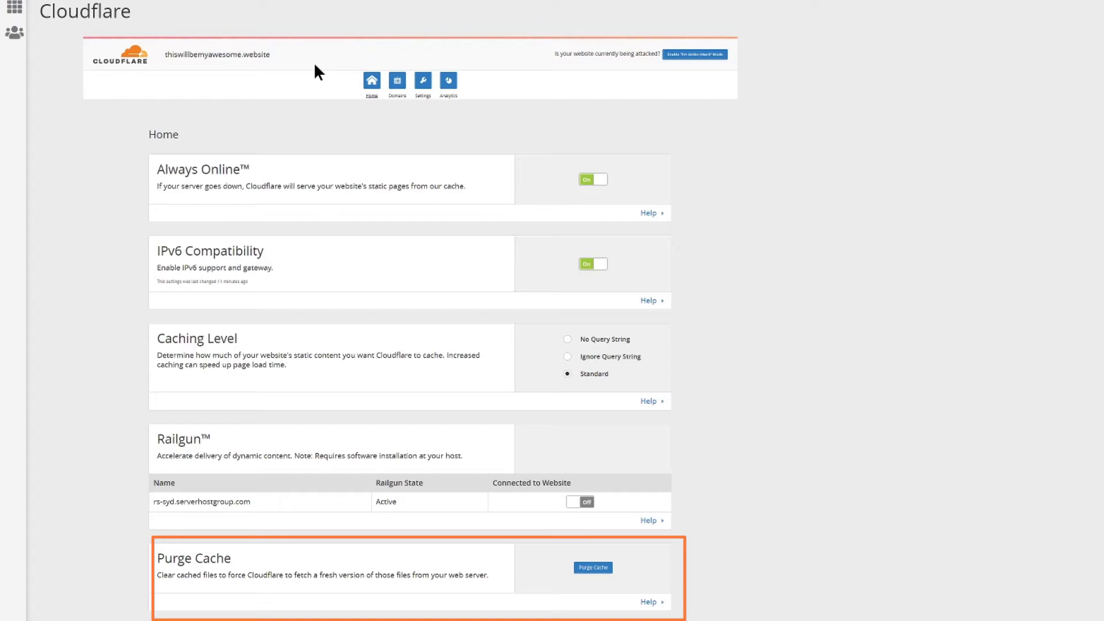
left_click(421, 81)
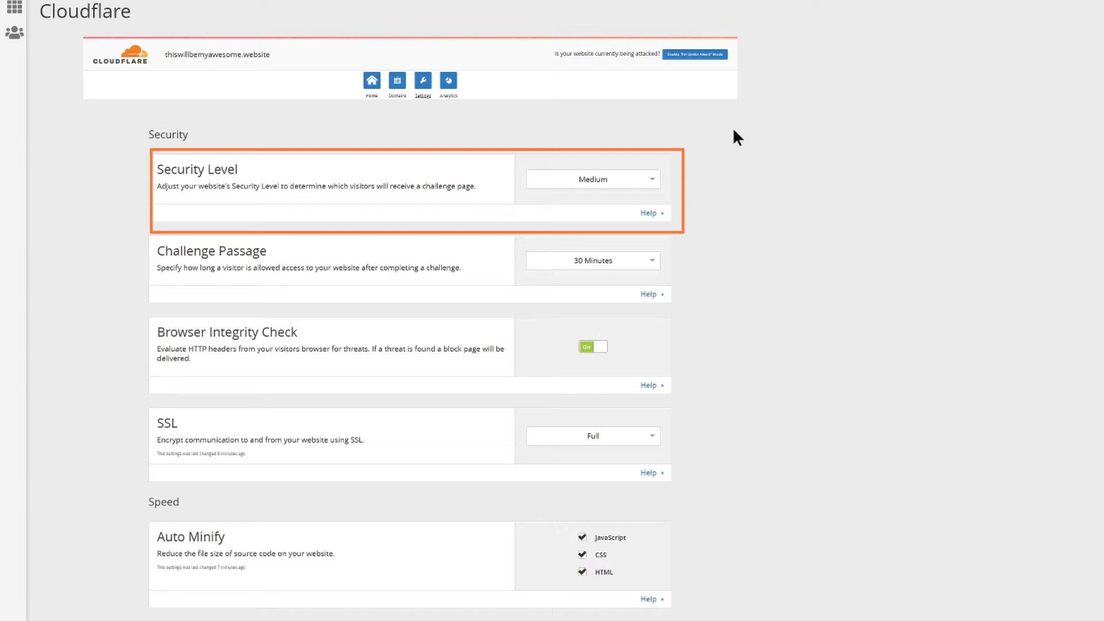
mouse_move(734, 141)
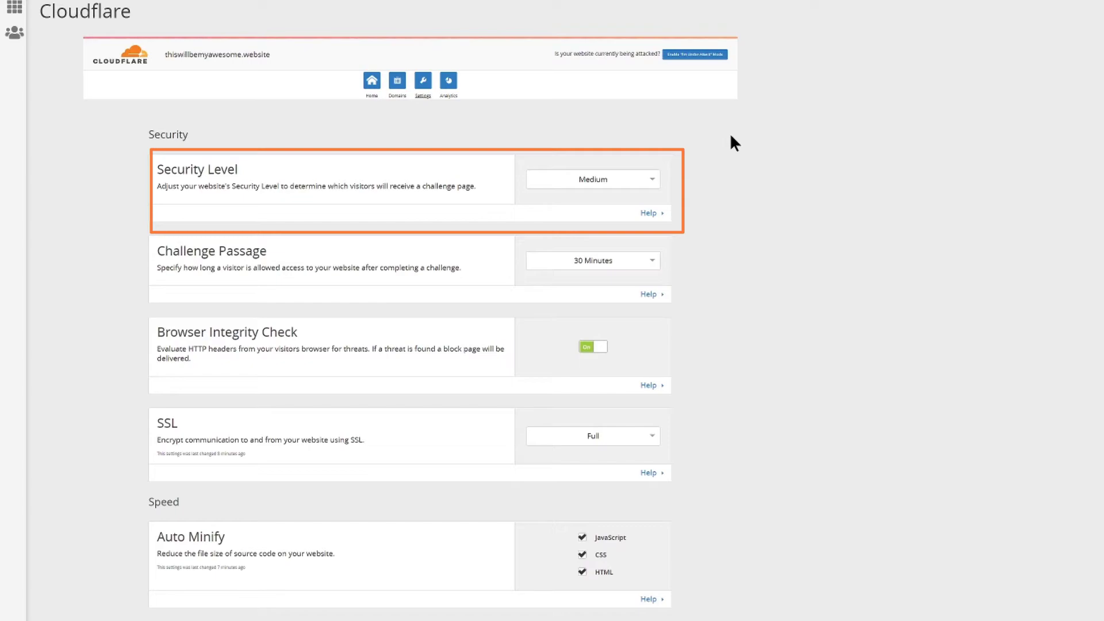
mouse_move(655, 175)
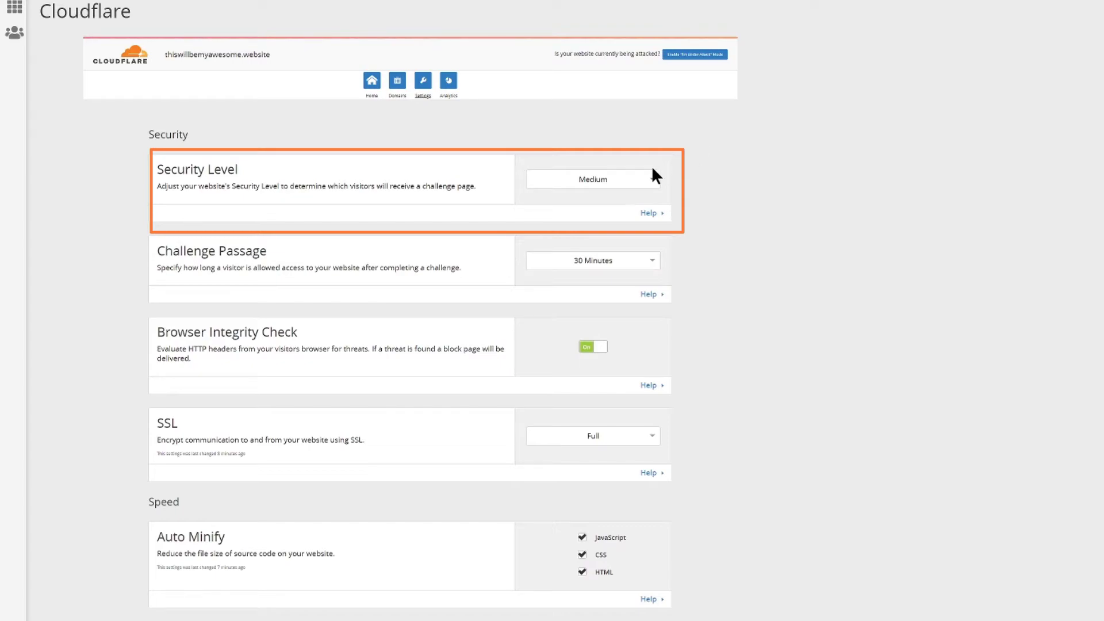
- List the Security Level choices with Medium set, then scroll to the speed settings
left_click(592, 179)
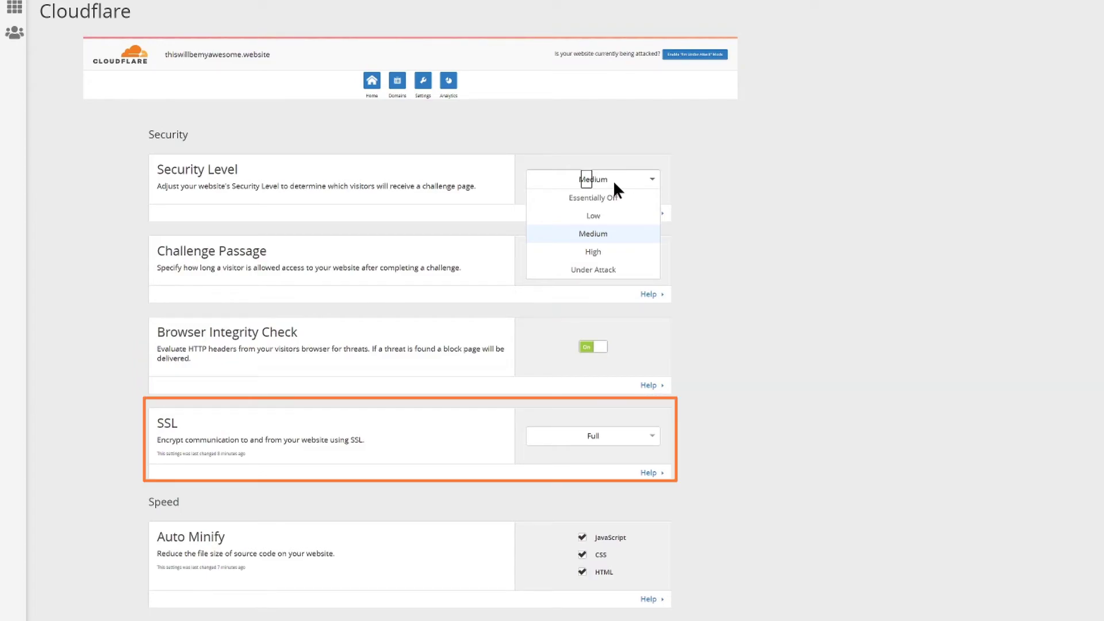
scroll("down", 3)
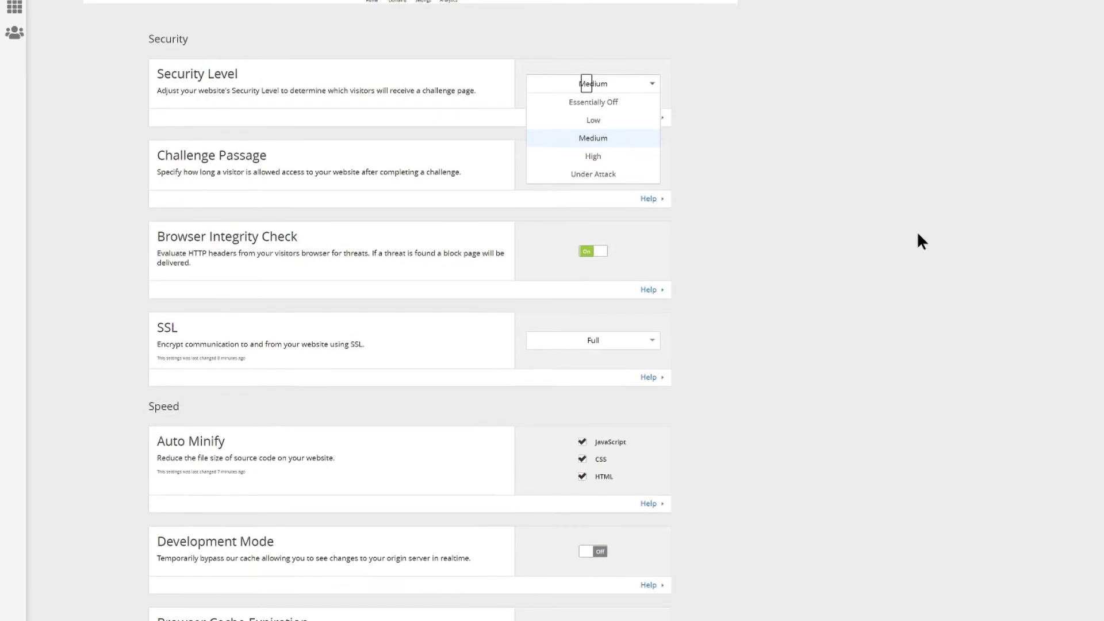
- Open the Analytics page showing zero-traffic requests, SSL traffic and bandwidth saved
scroll("down", 3)
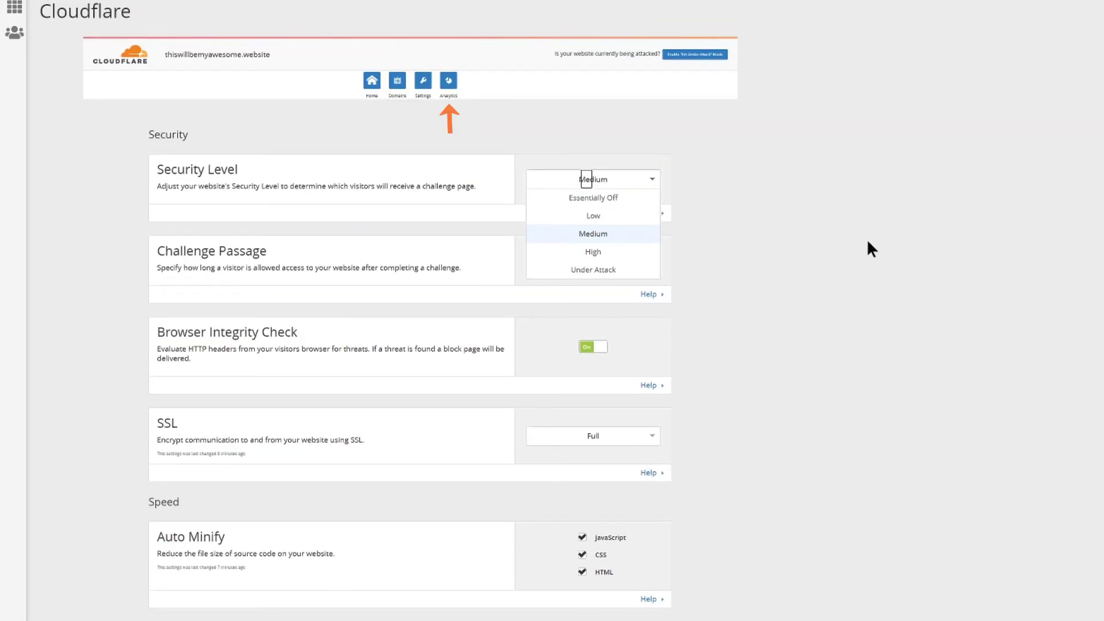
left_click(448, 79)
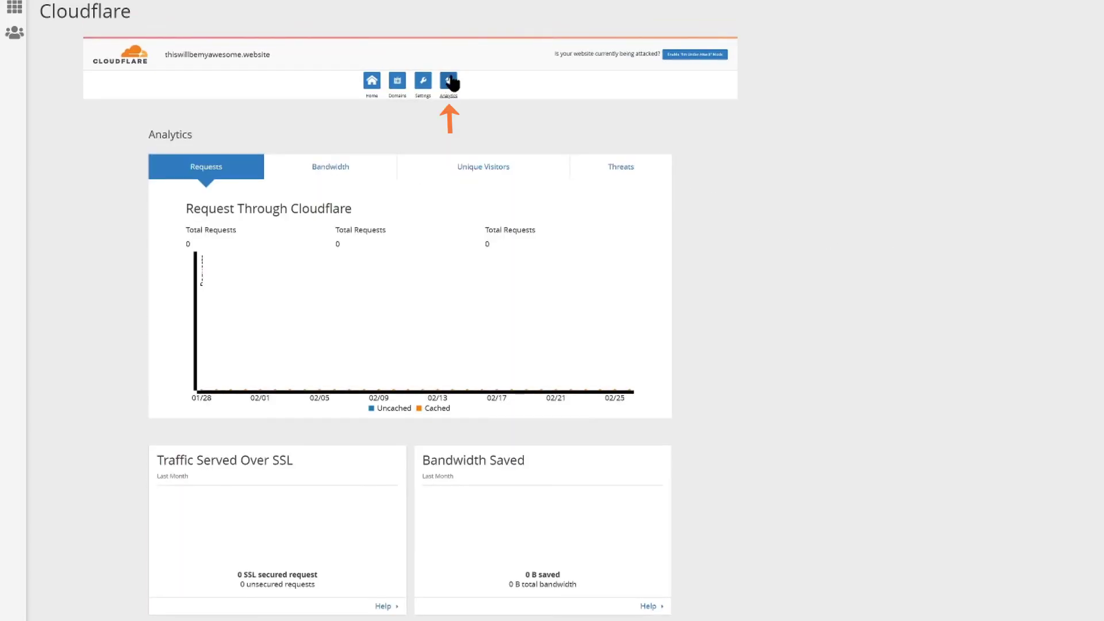
left_click(448, 81)
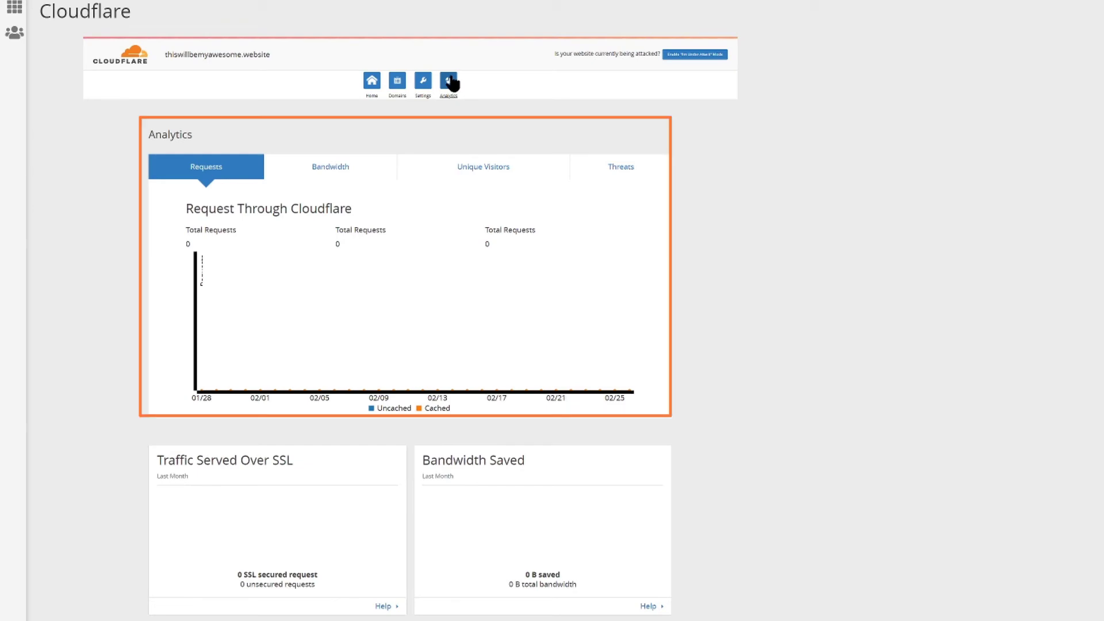